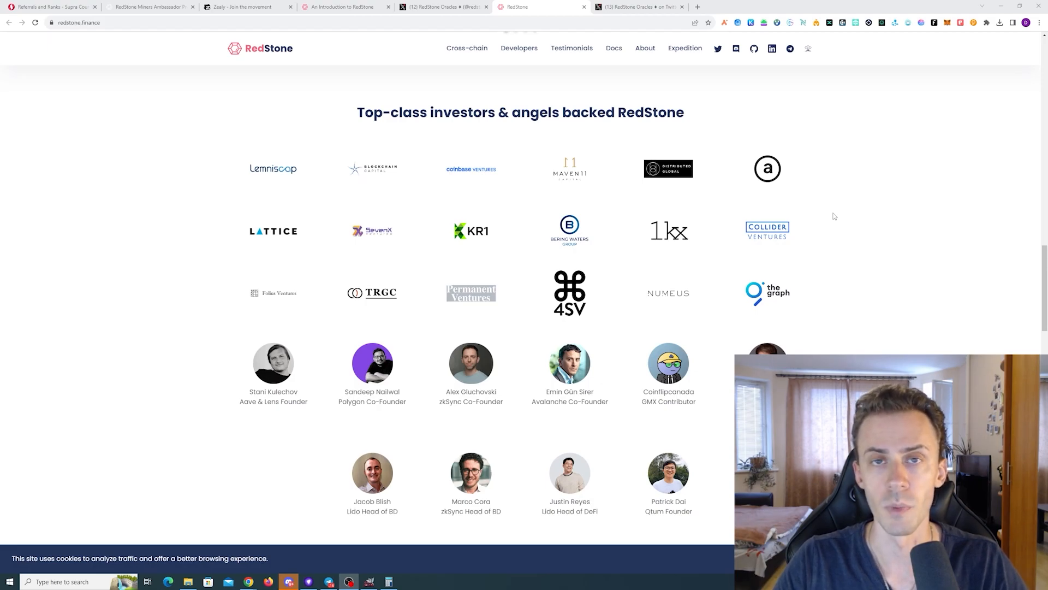
Open RedStone Oracles' Expedition post on X and scroll through the RedStone Gems thread
scroll(down, 3)
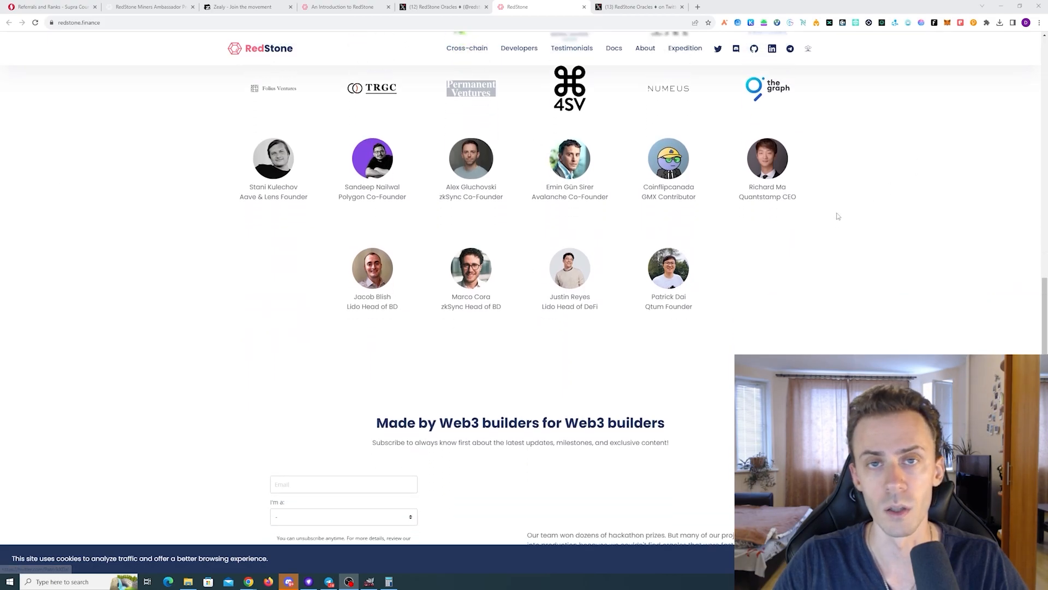
click(639, 7)
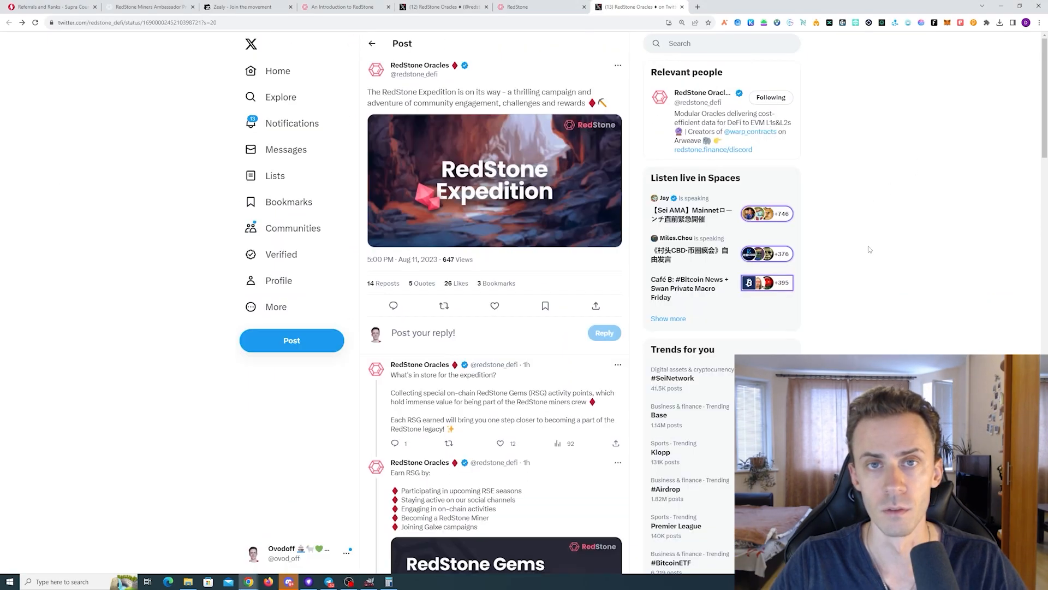
mouse_move(881, 282)
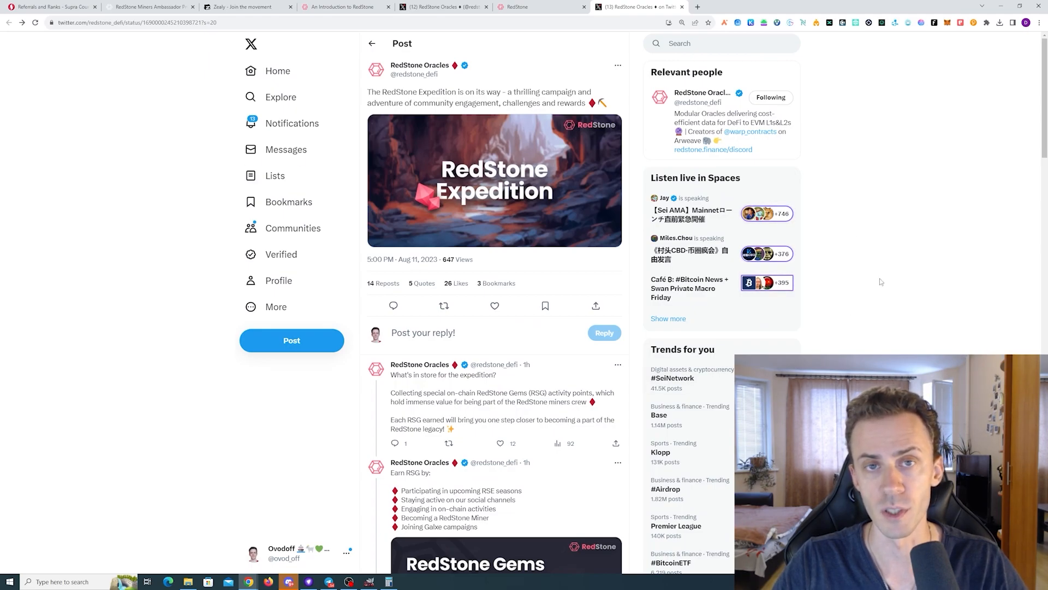
mouse_move(924, 223)
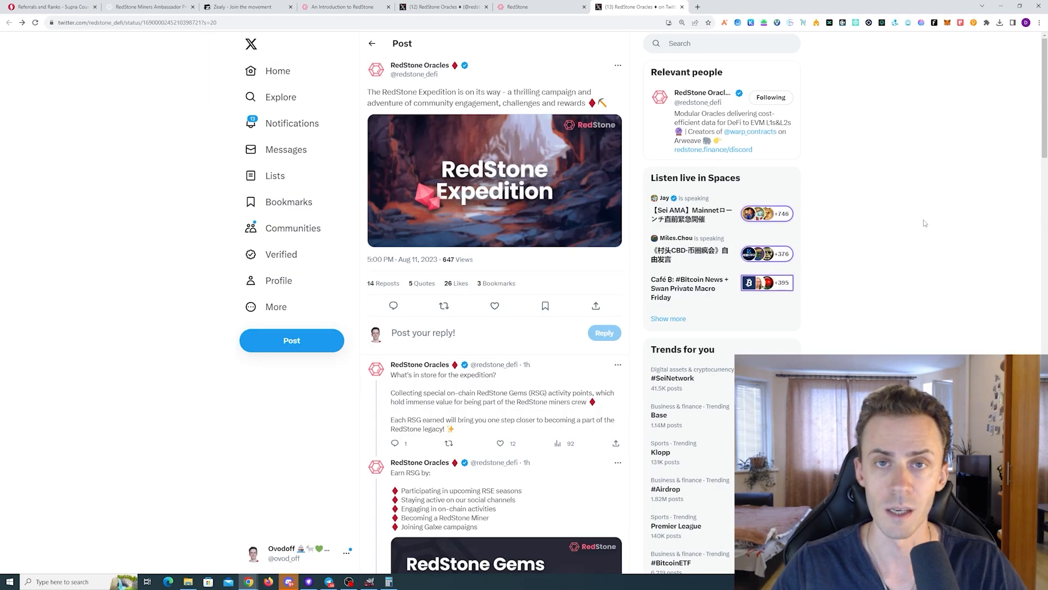
mouse_move(920, 123)
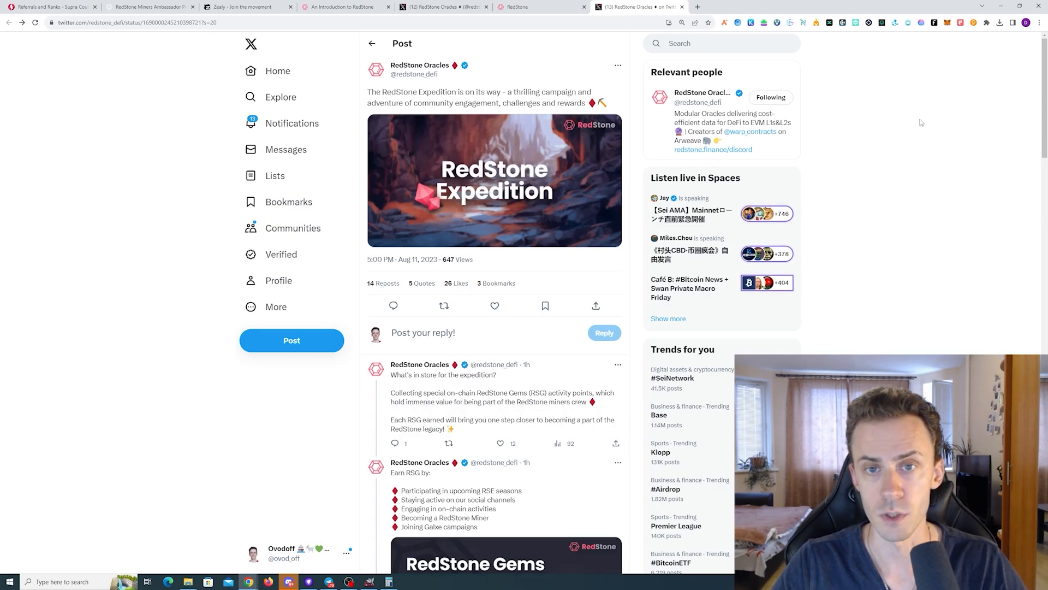
scroll(down, 3)
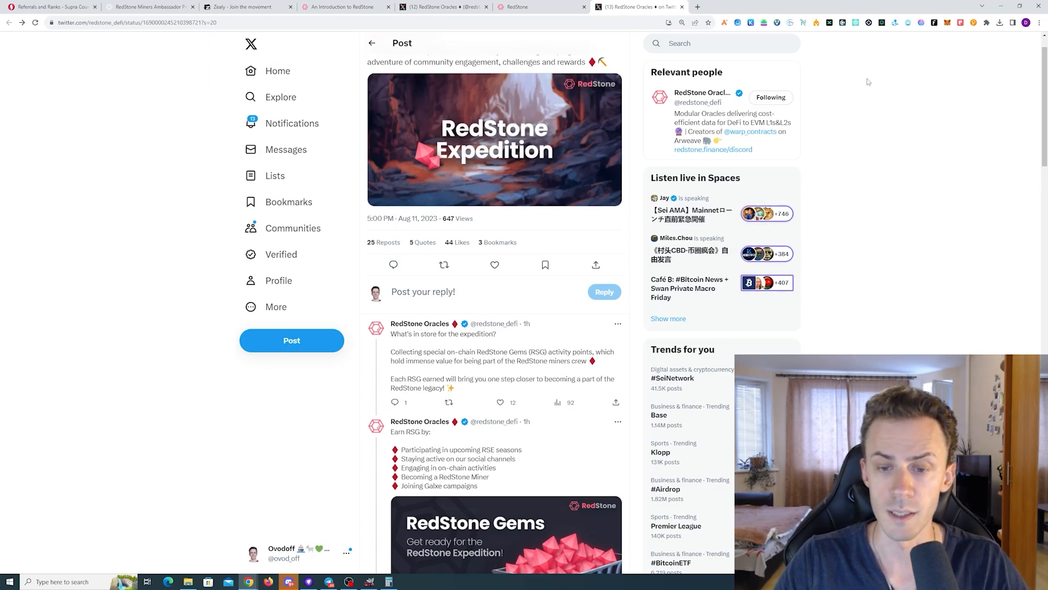
scroll(down, 3)
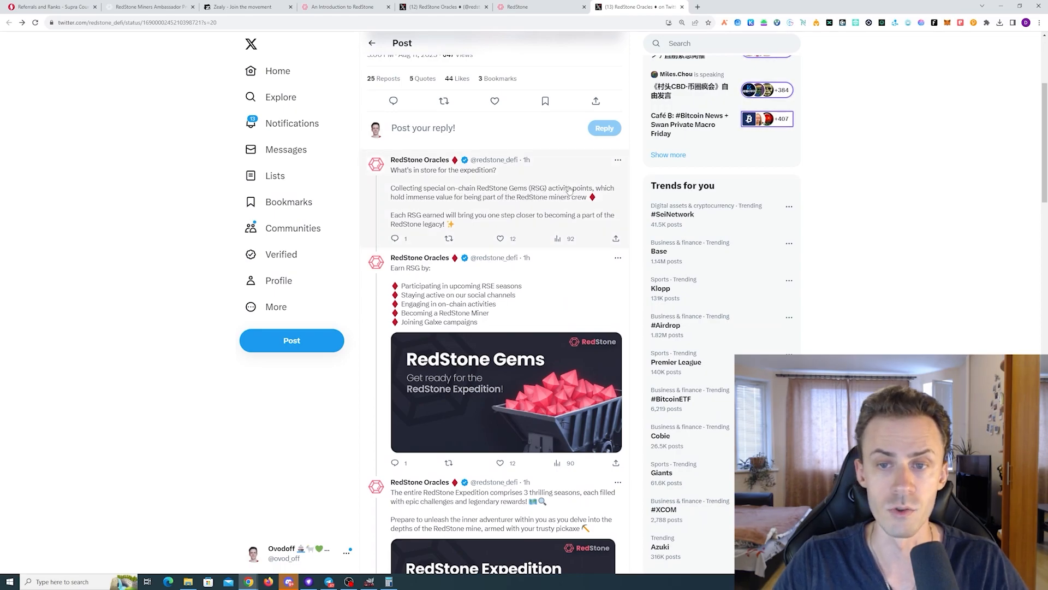
click(147, 7)
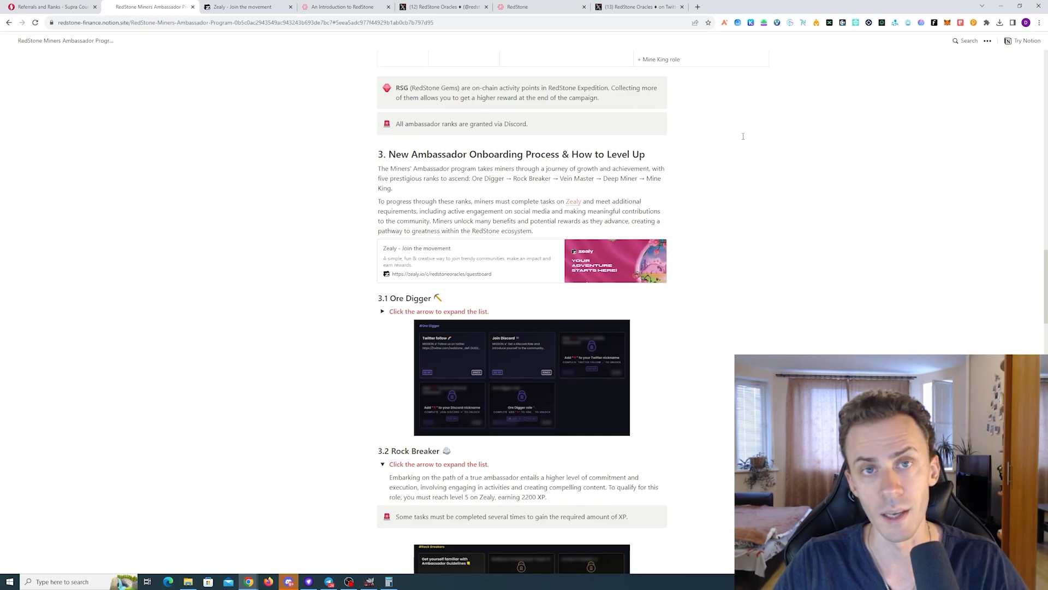
click(638, 7)
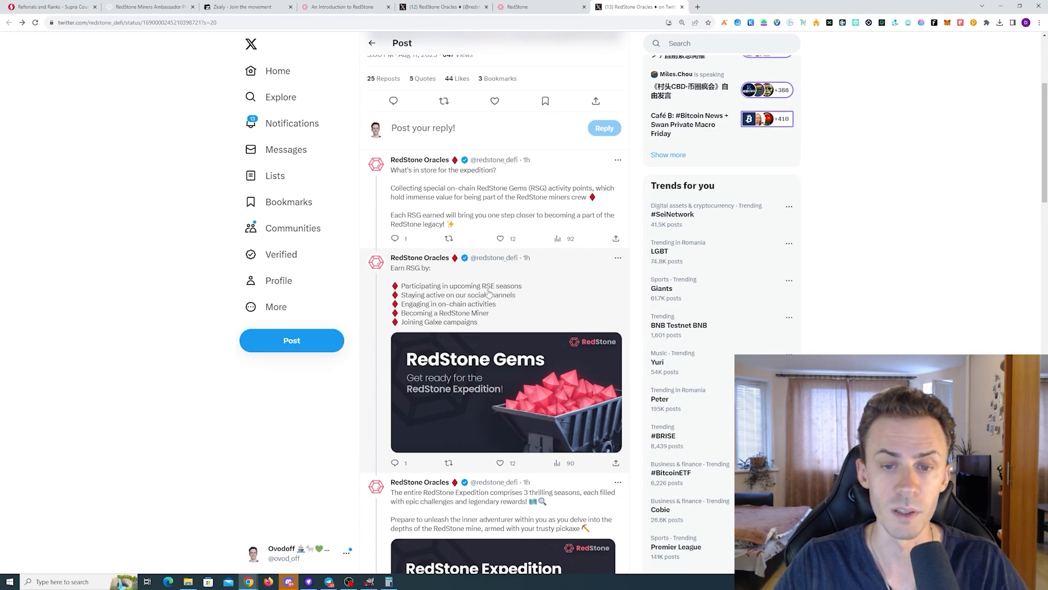
scroll(down, 3)
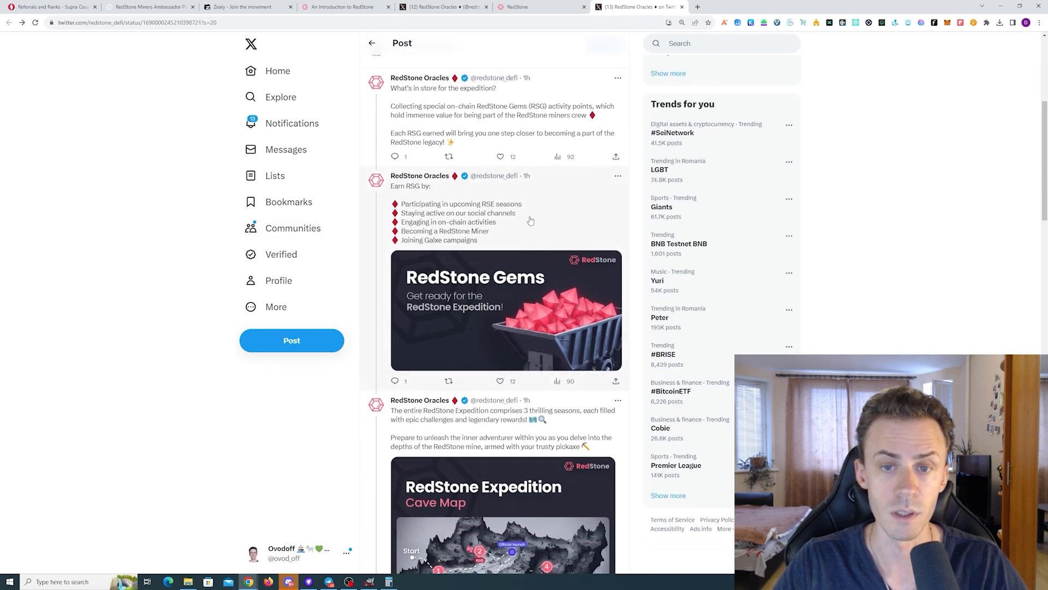
scroll(down, 3)
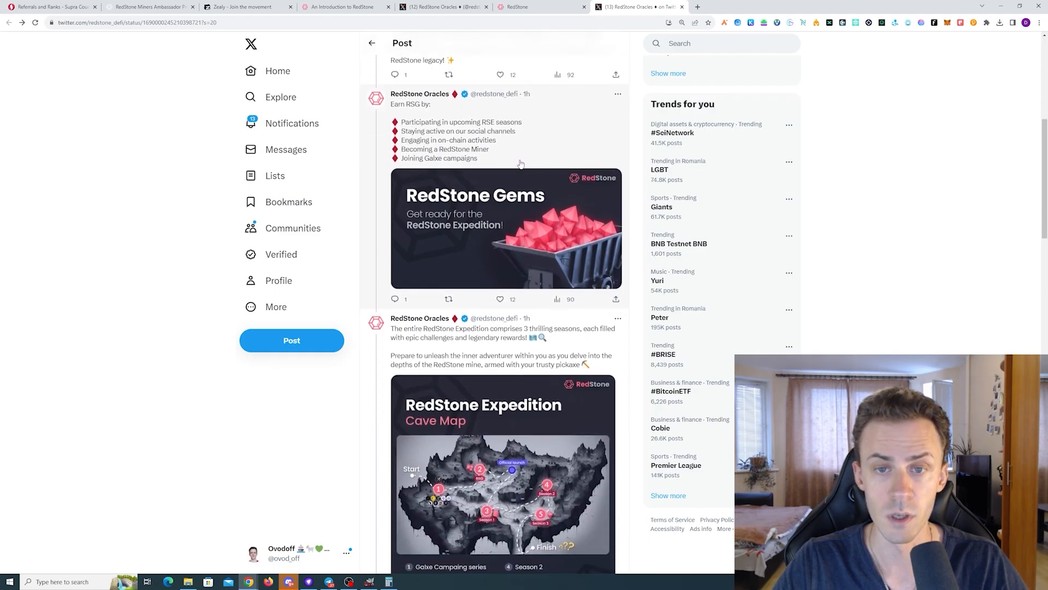
mouse_move(533, 160)
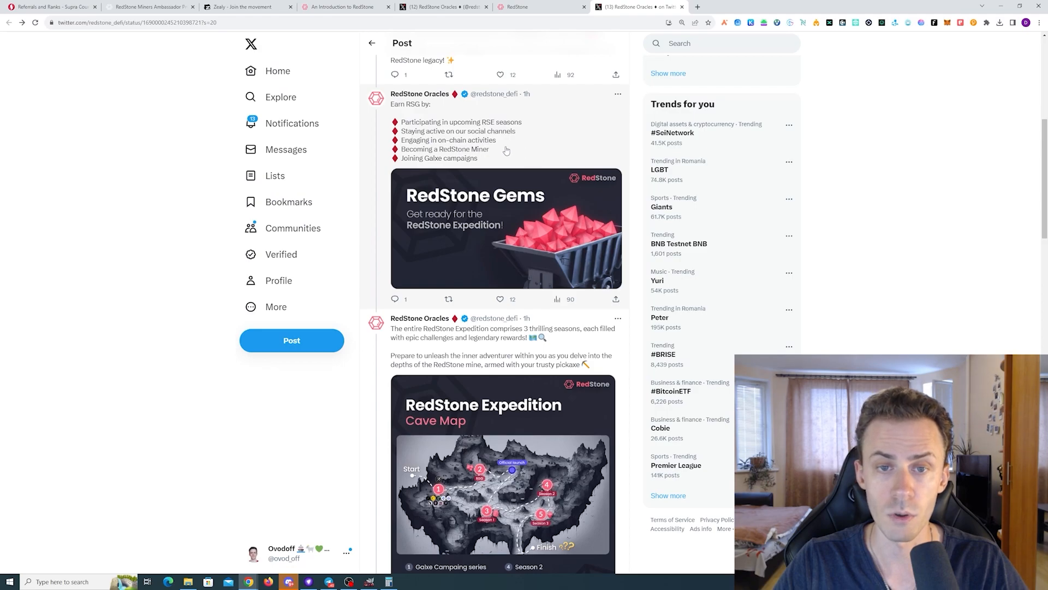
scroll(down, 3)
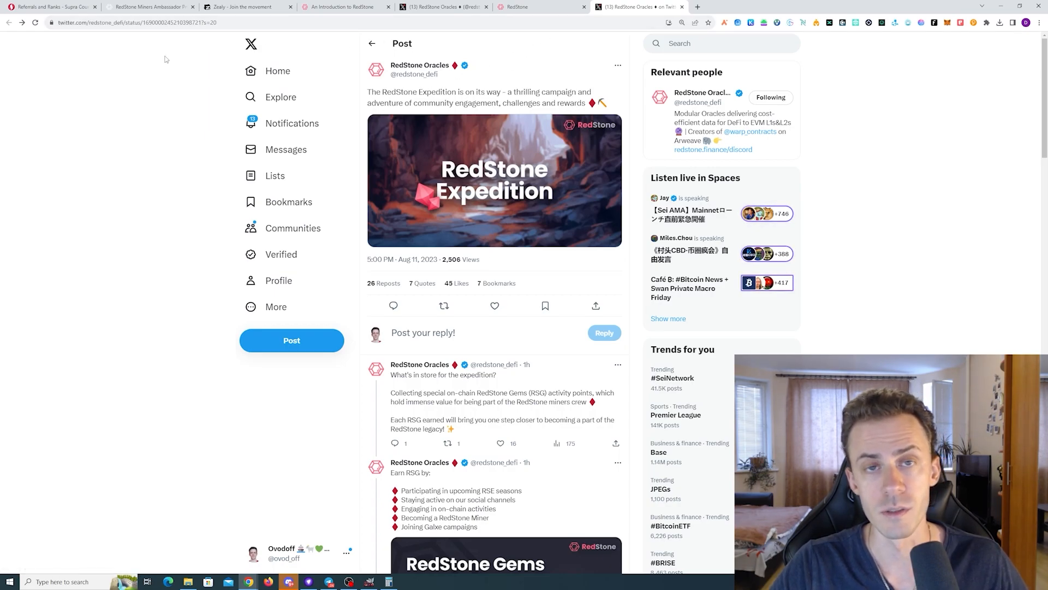
Review the five-tier Miners rank table in Notion, then bring up Zealy's quest board
click(152, 6)
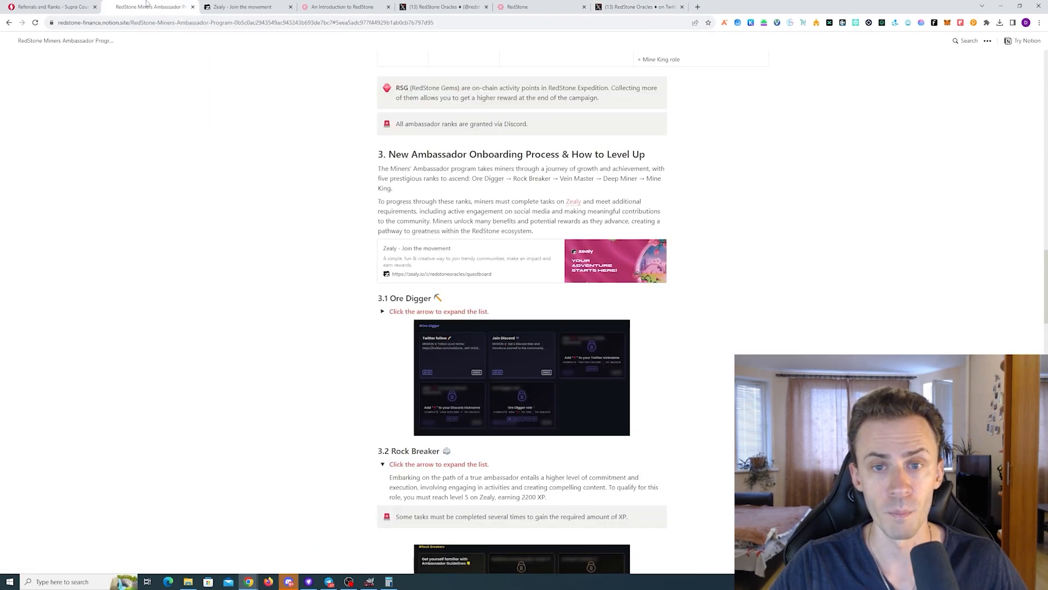
scroll(up, 3)
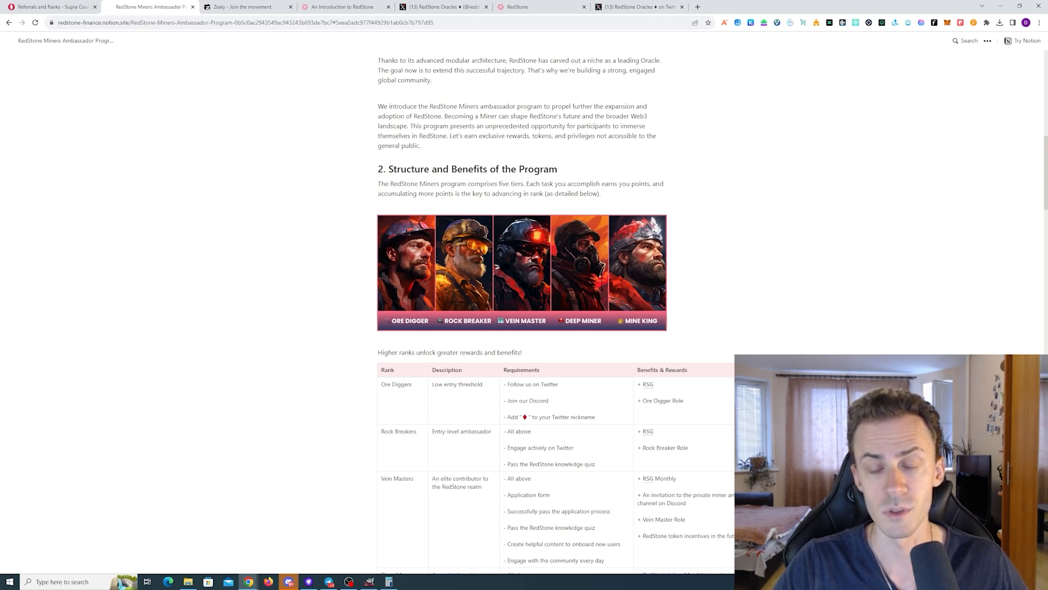
scroll(down, 3)
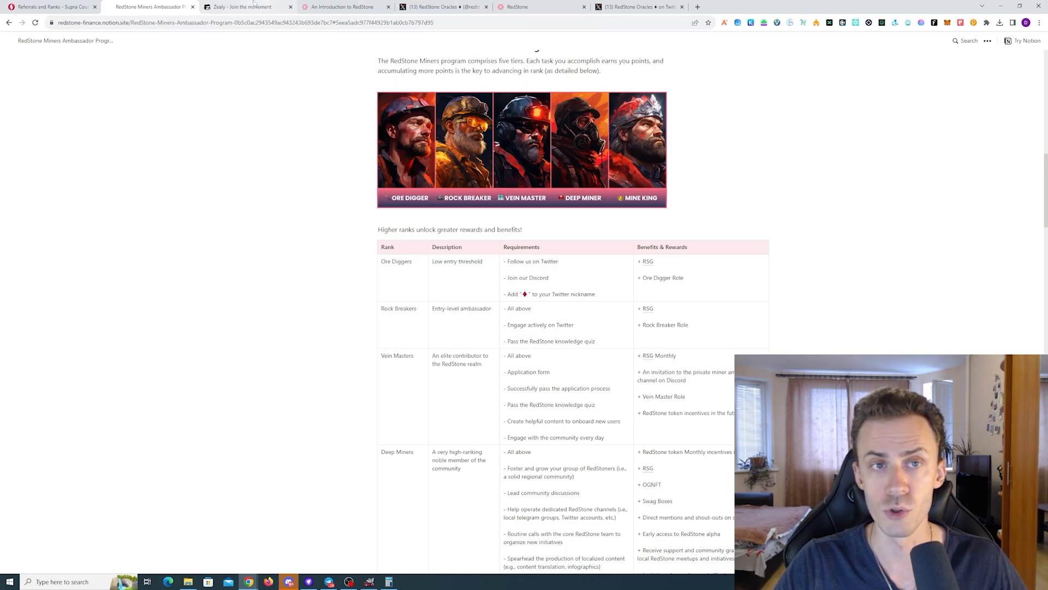
click(247, 7)
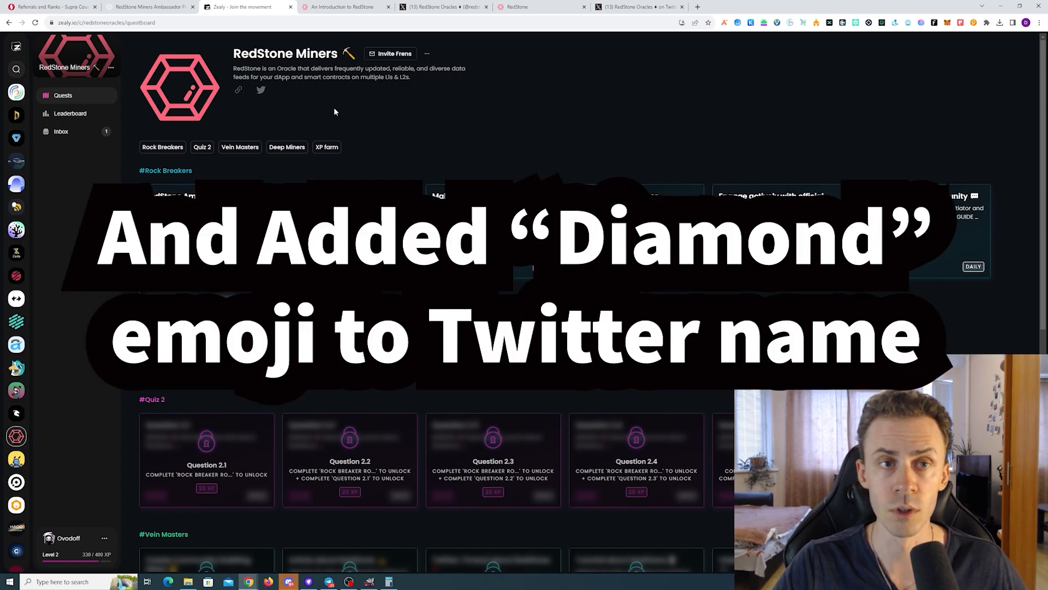
Compare the rank table with Zealy's Rock Breaker quest (level 5, 100 XP), returning to Notion
click(150, 7)
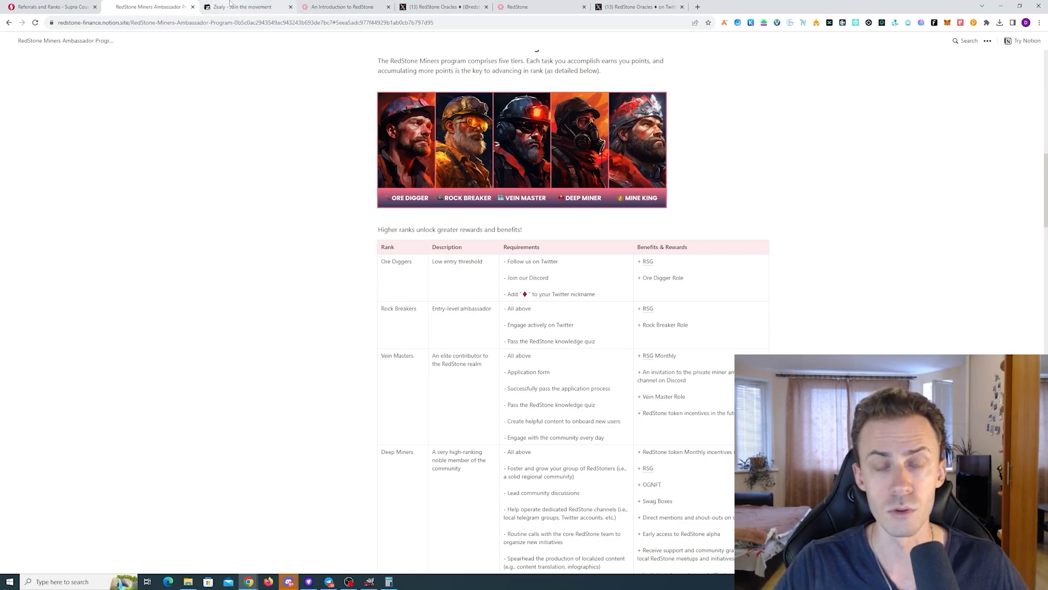
click(238, 7)
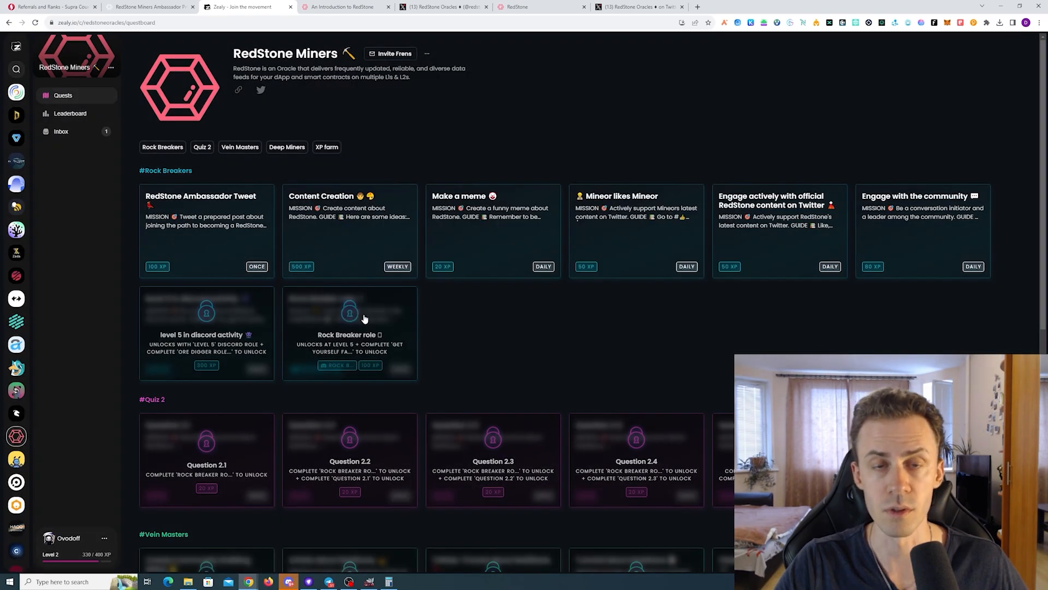
click(348, 335)
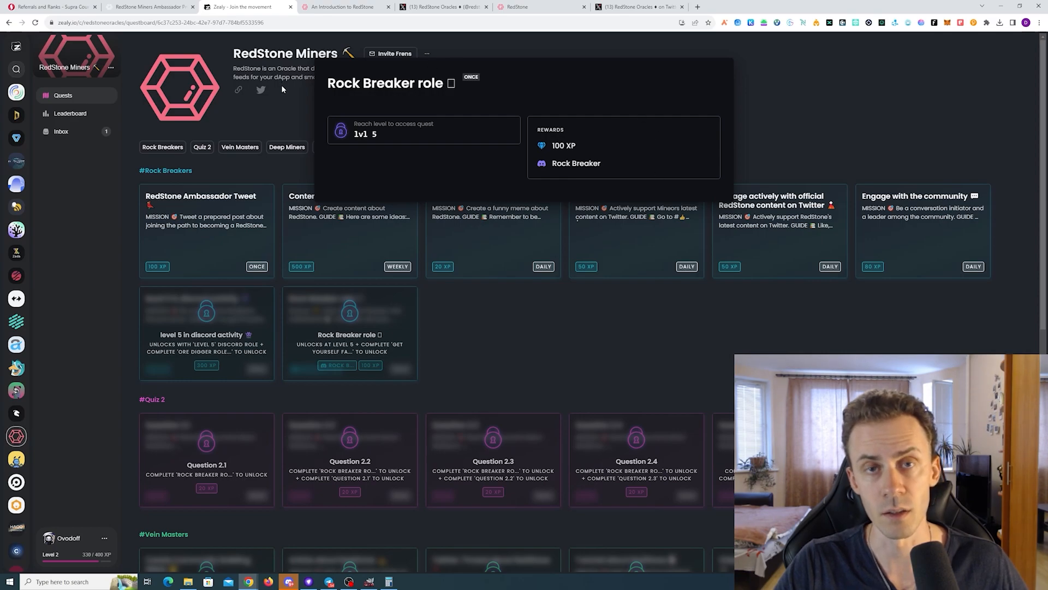
click(150, 7)
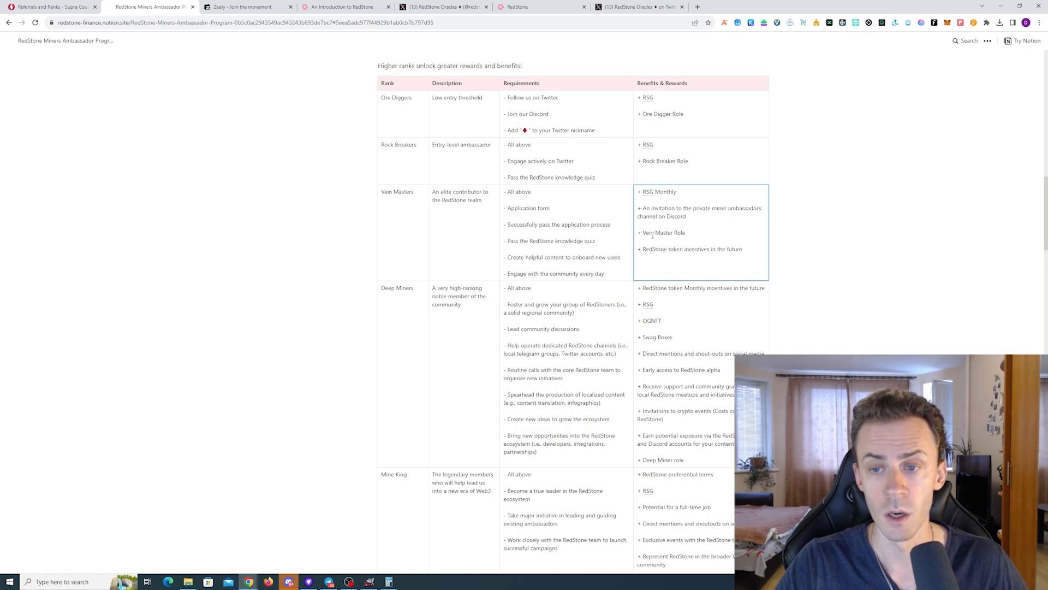
drag(642, 249, 742, 249)
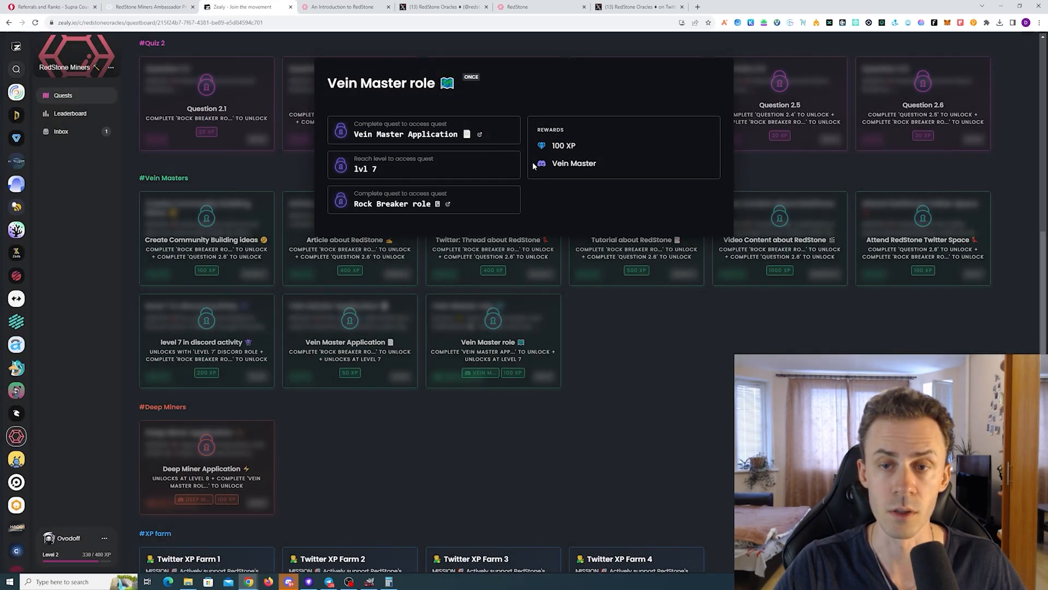
mouse_move(487, 113)
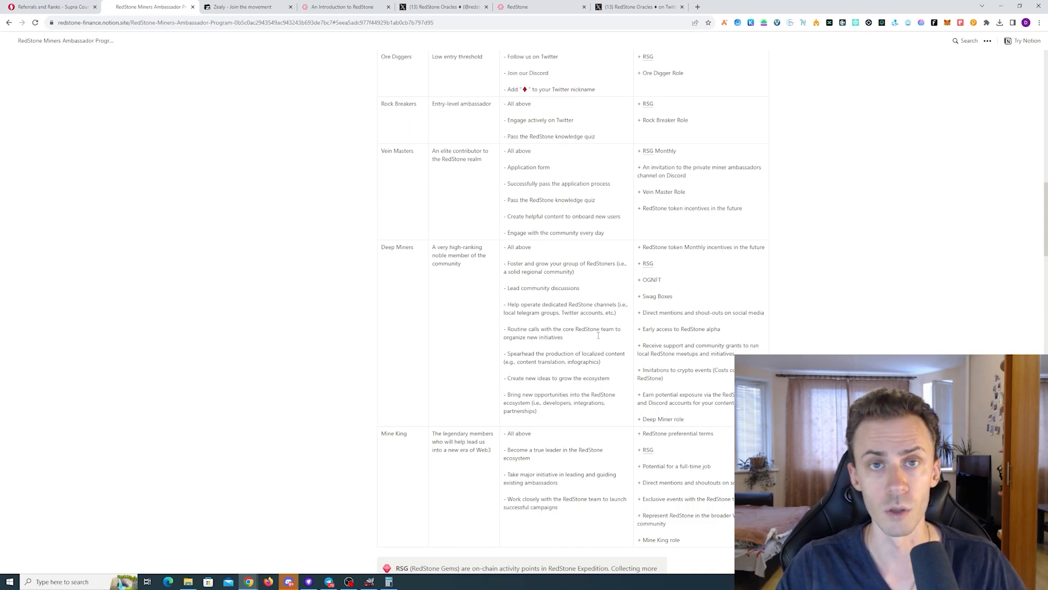
scroll(down, 3)
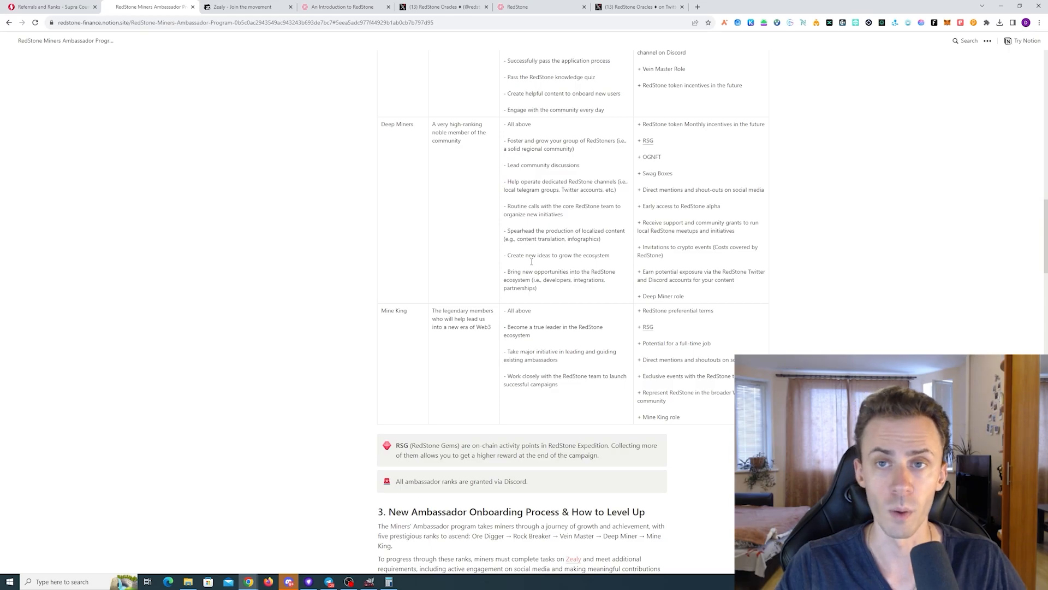
scroll(down, 3)
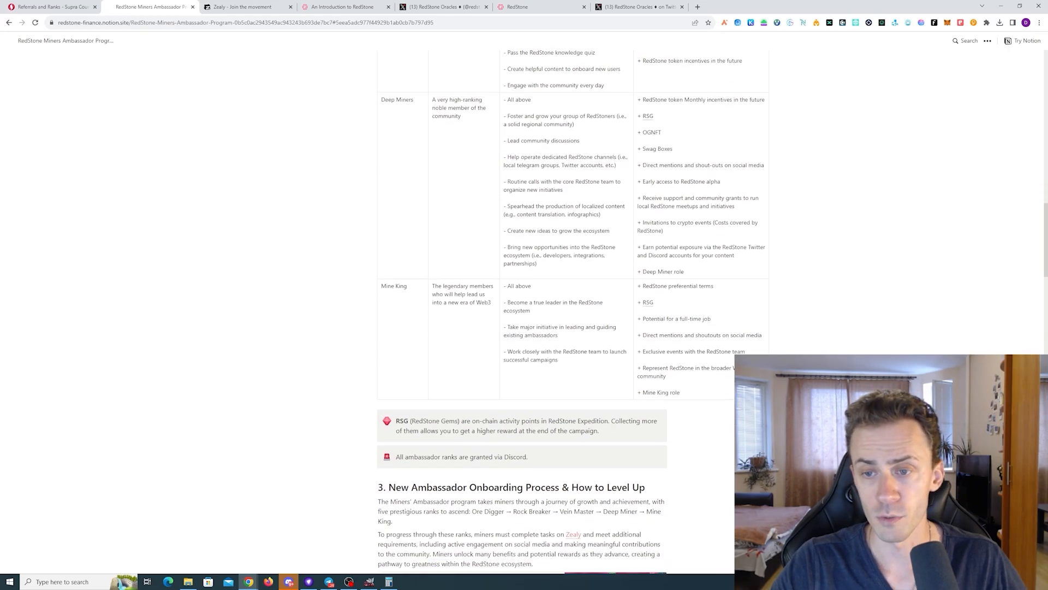
scroll(down, 3)
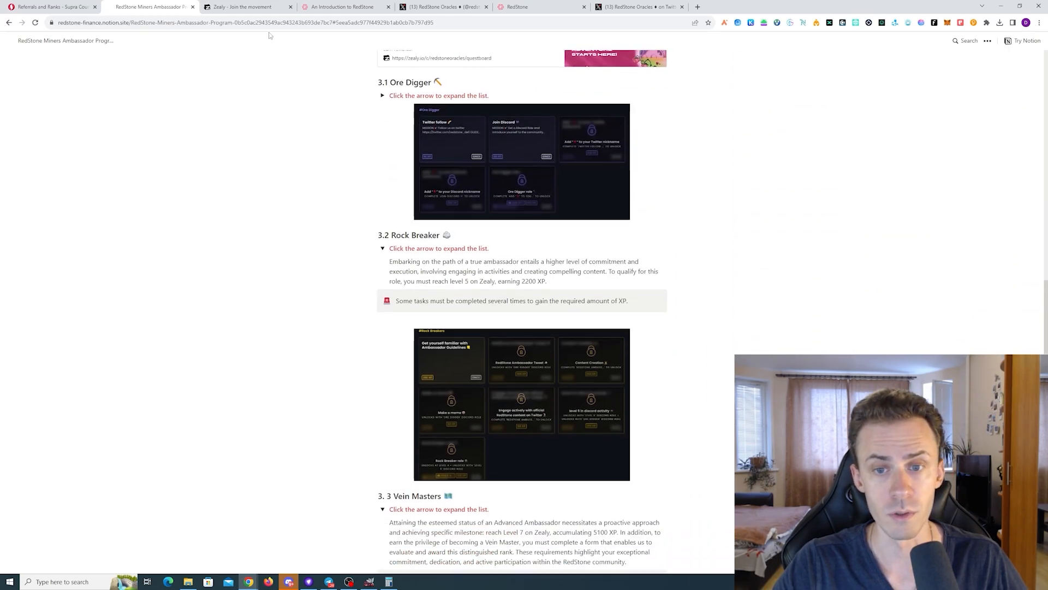
scroll(down, 3)
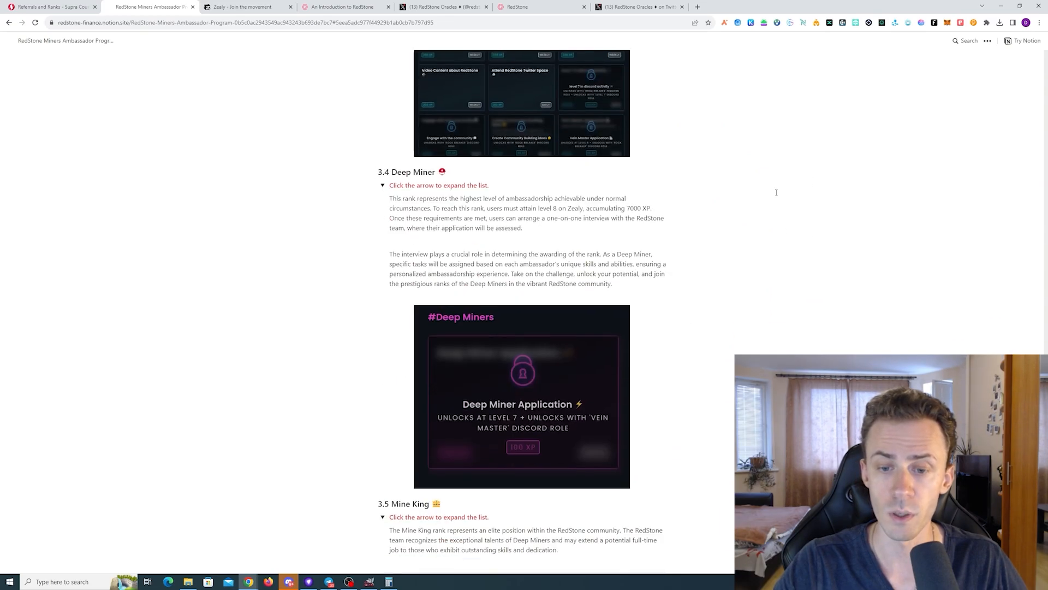
scroll(down, 3)
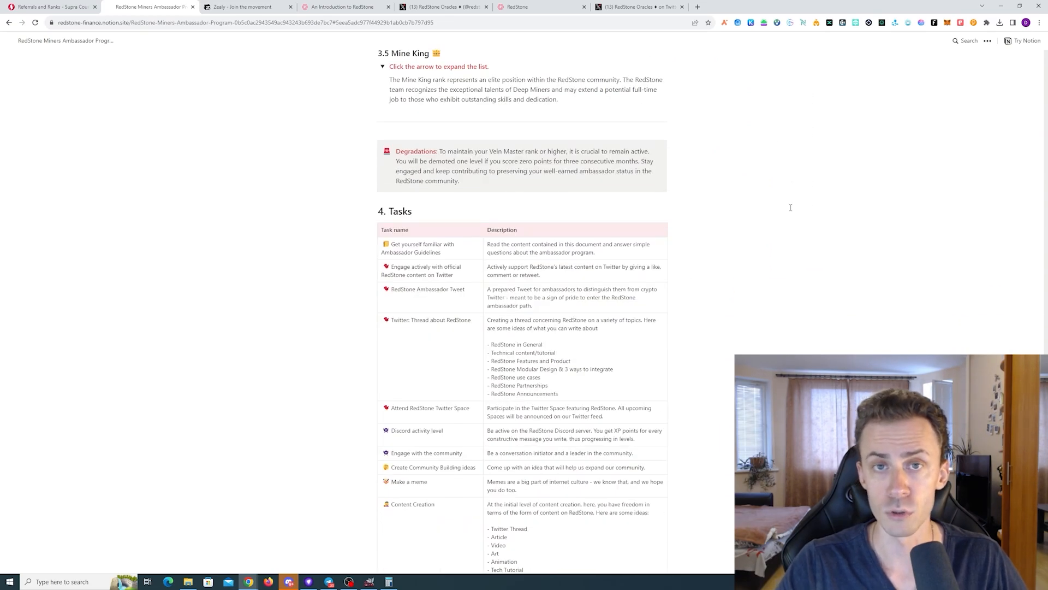